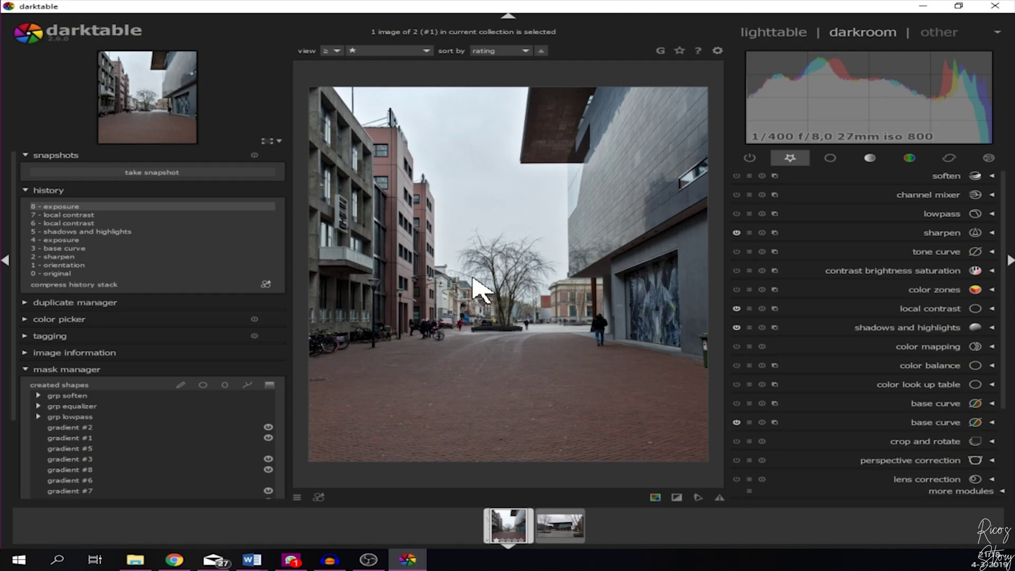
pyautogui.moveTo(584, 292)
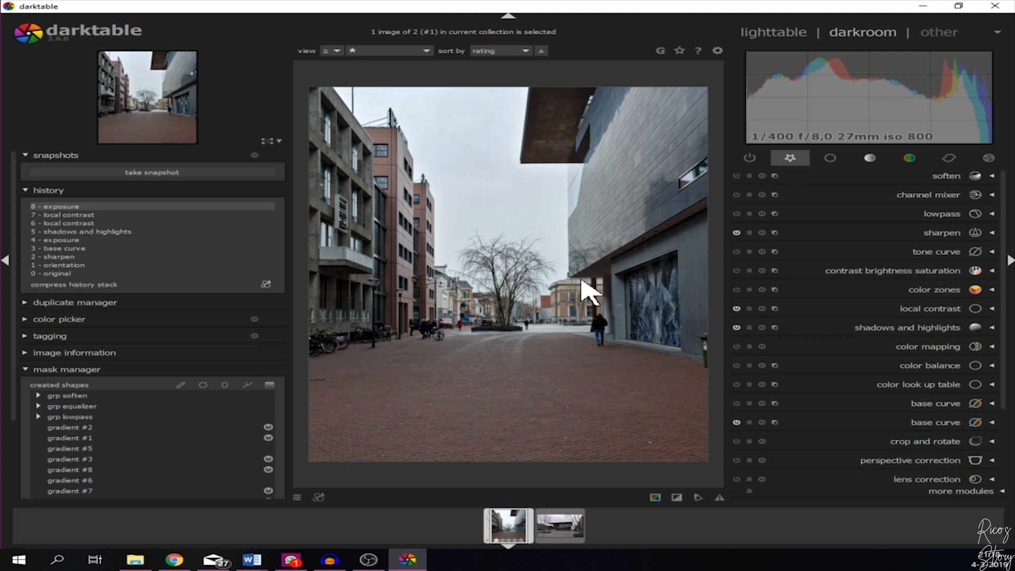
pyautogui.moveTo(937, 205)
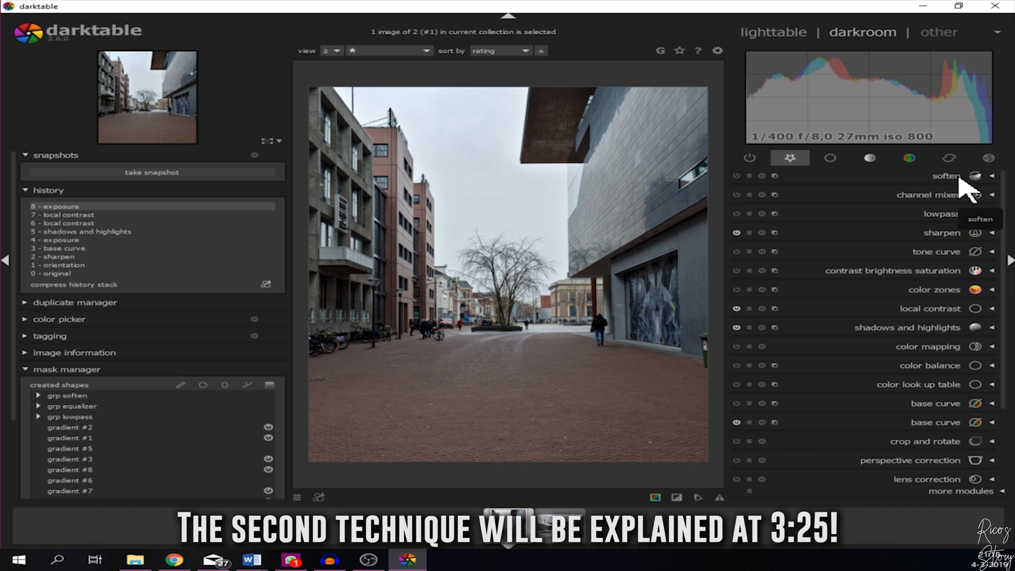
pyautogui.moveTo(970, 510)
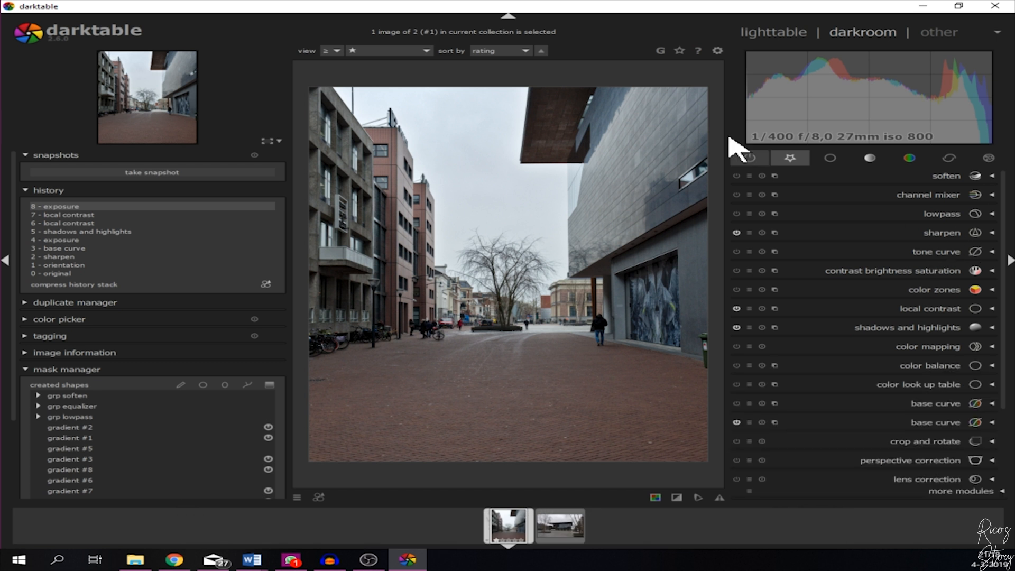
pyautogui.moveTo(571, 289)
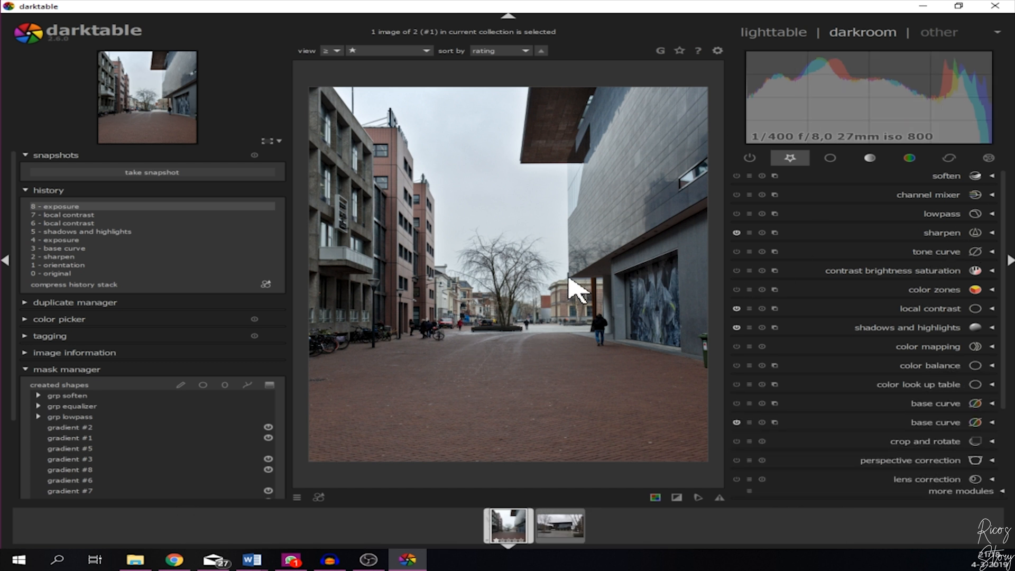
# - Enable the soften module and set its size to 80%
pyautogui.click(946, 174)
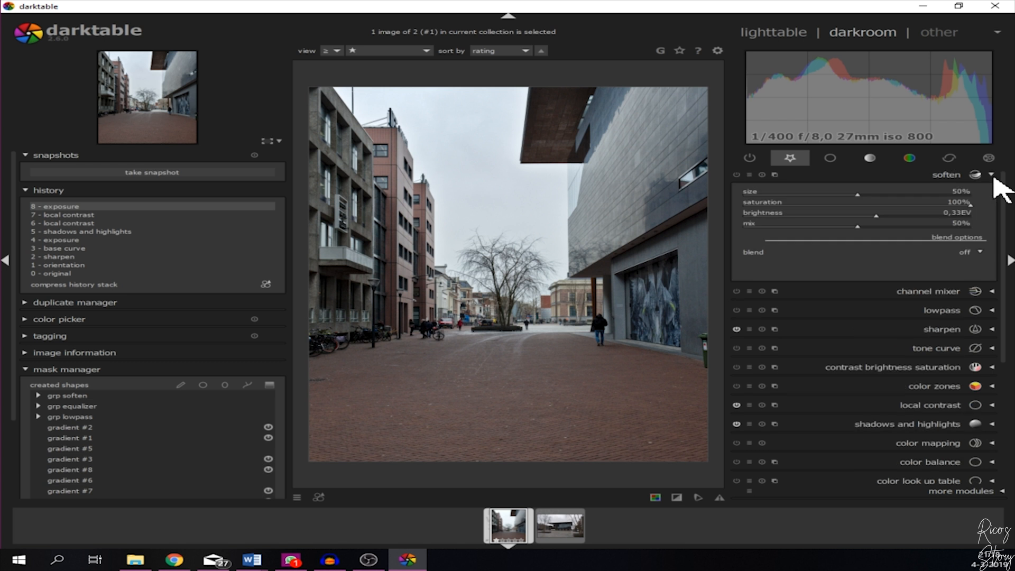
pyautogui.click(736, 175)
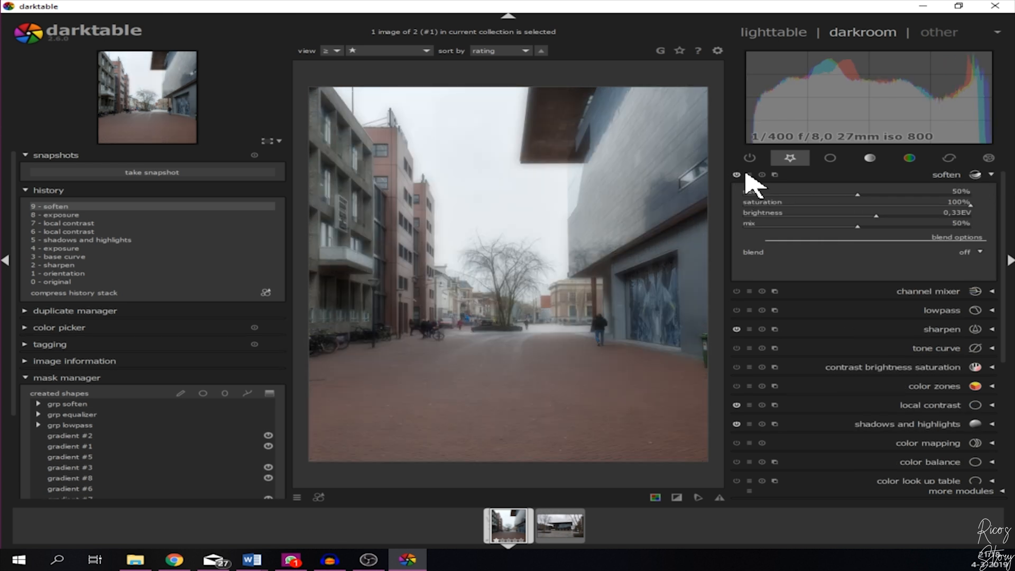
pyautogui.moveTo(739, 201)
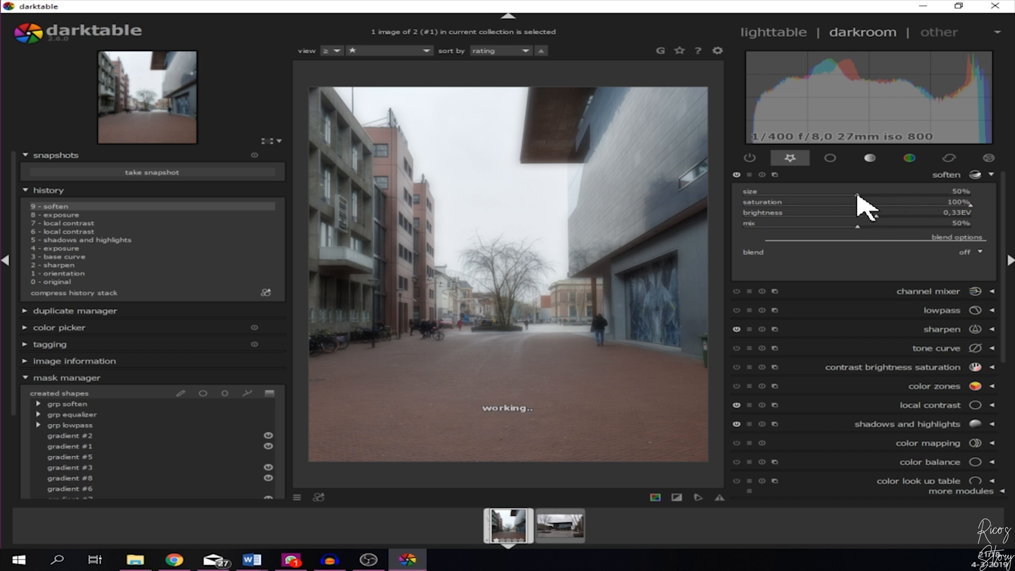
pyautogui.moveTo(857, 191); pyautogui.dragTo(970, 191)
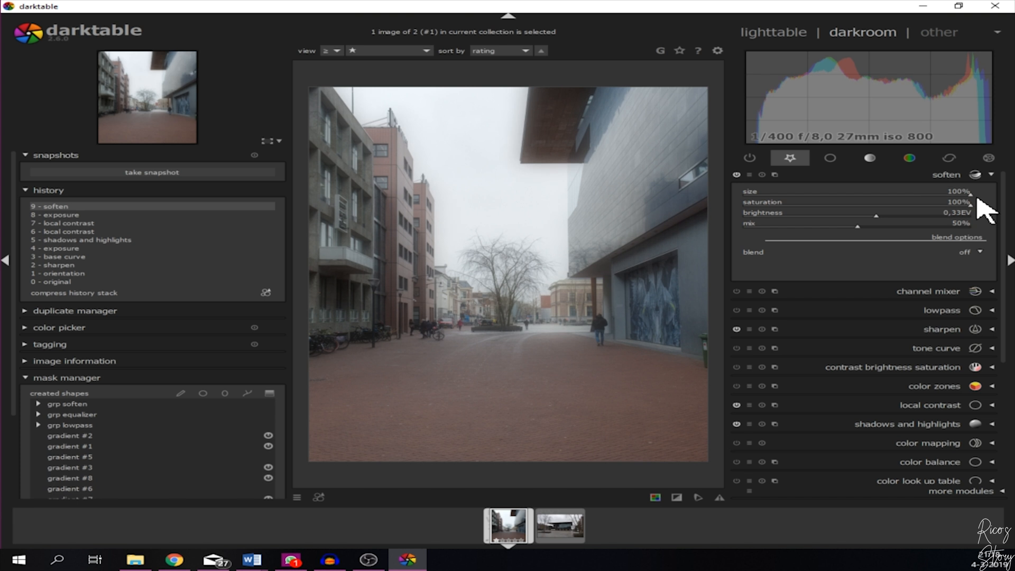
pyautogui.moveTo(964, 191); pyautogui.dragTo(748, 191)
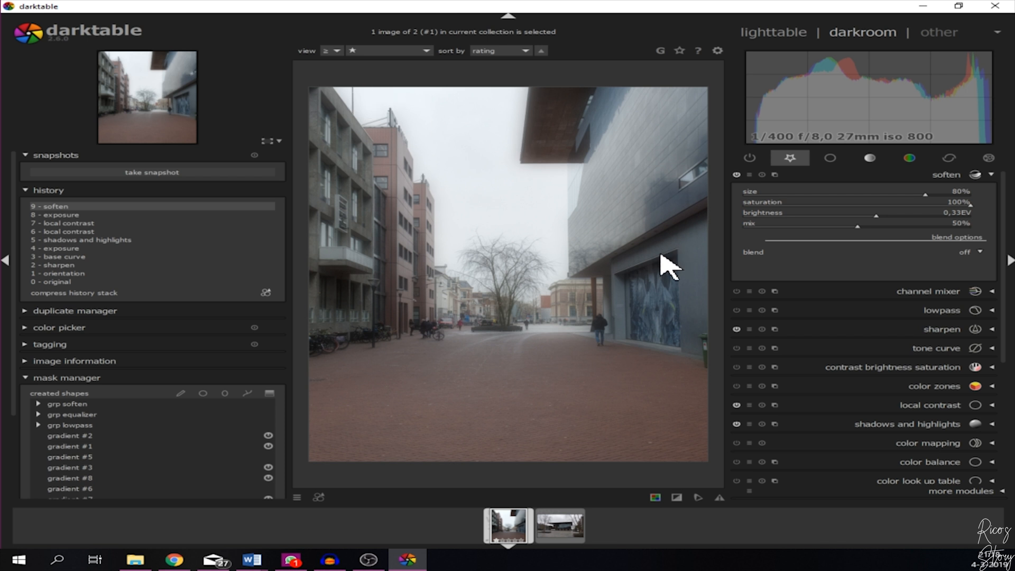
pyautogui.moveTo(593, 253)
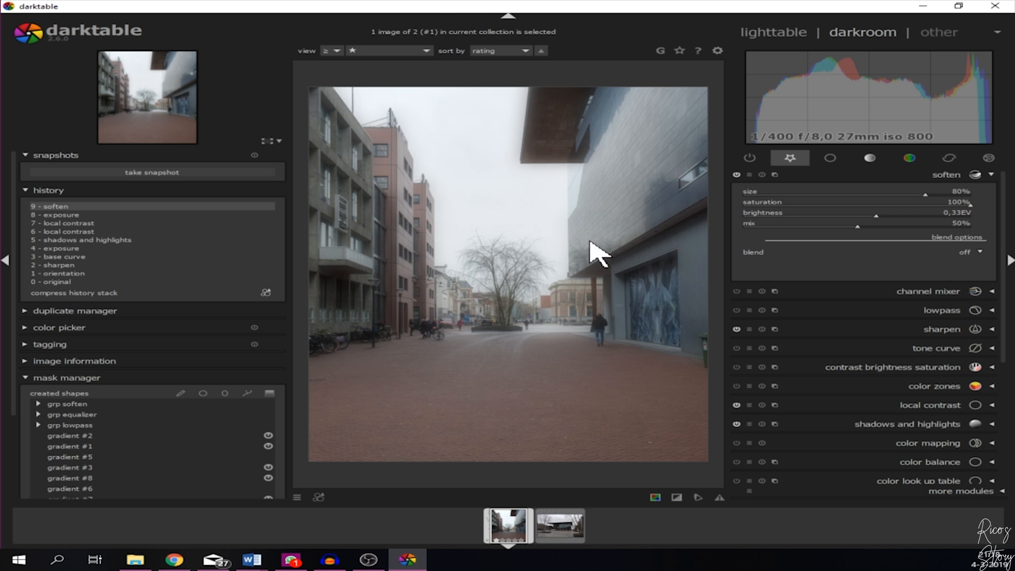
# - Set the soften module's blend mode to drawn mask
pyautogui.click(974, 252)
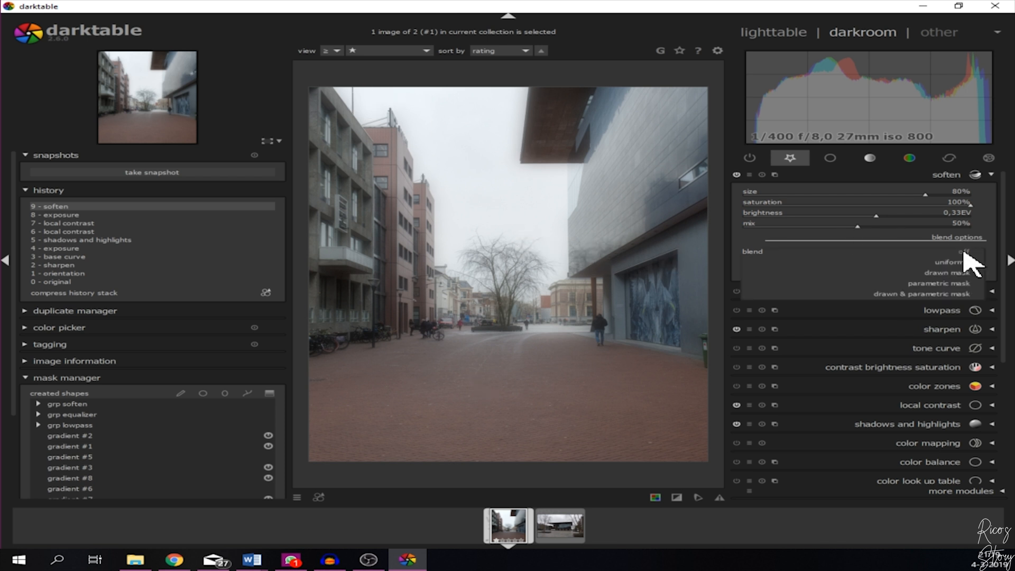
pyautogui.click(944, 272)
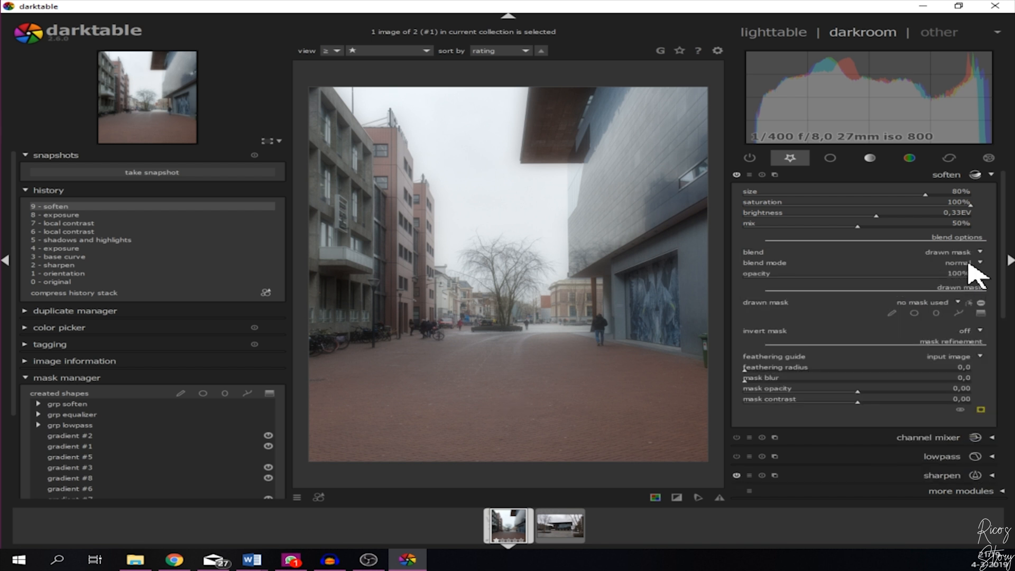
pyautogui.moveTo(957, 314)
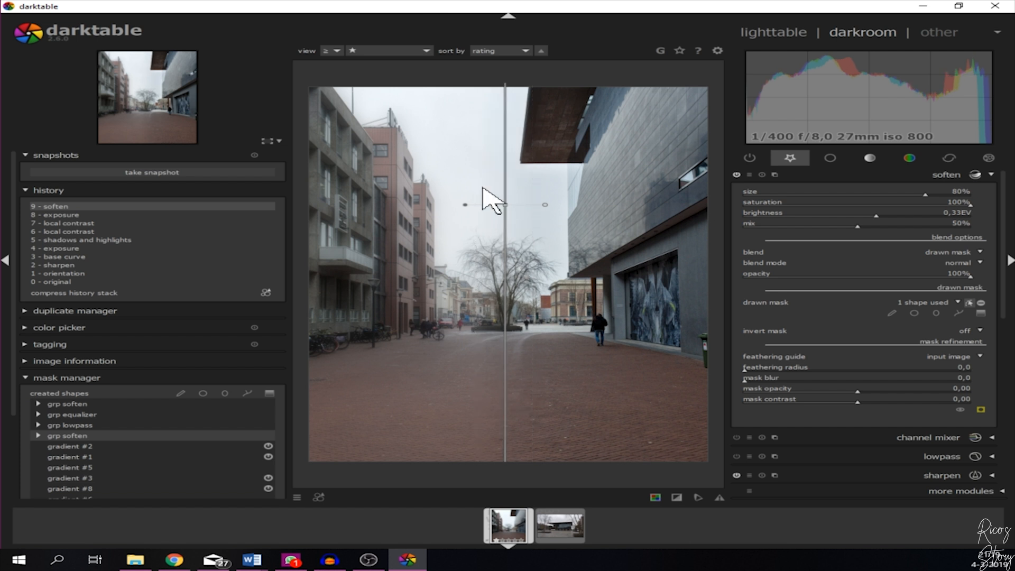
pyautogui.moveTo(447, 175)
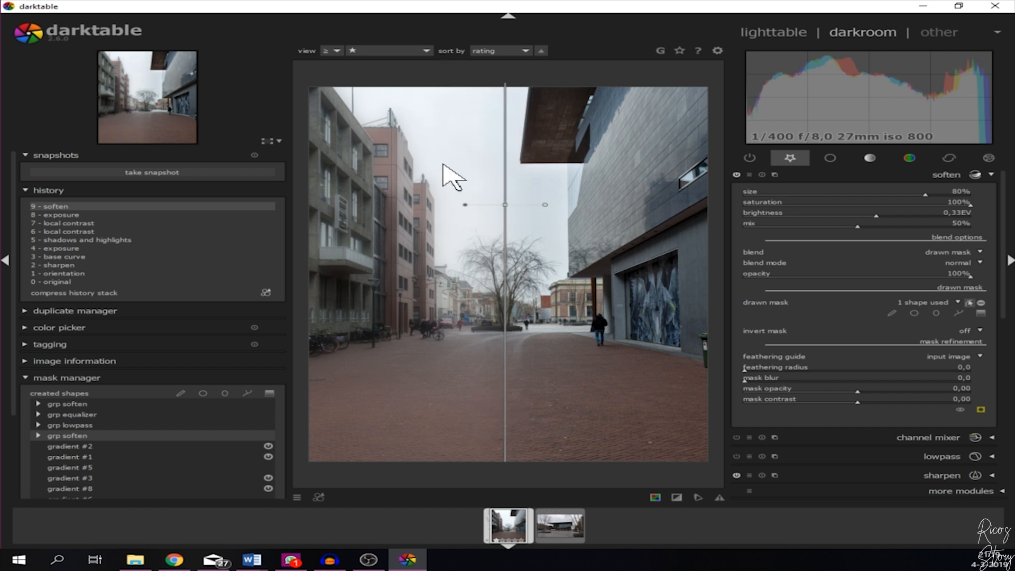
pyautogui.moveTo(605, 296)
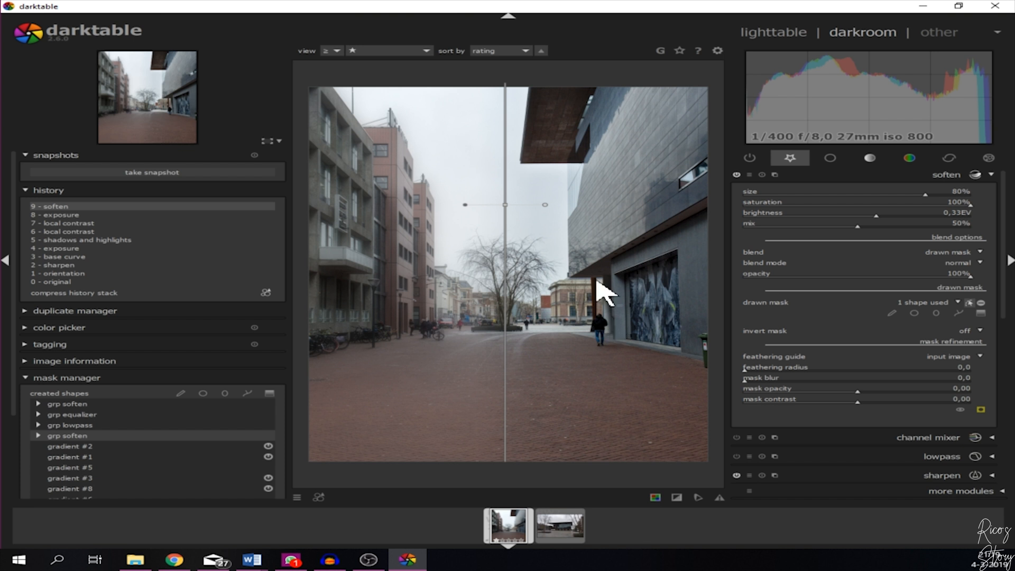
pyautogui.moveTo(635, 196)
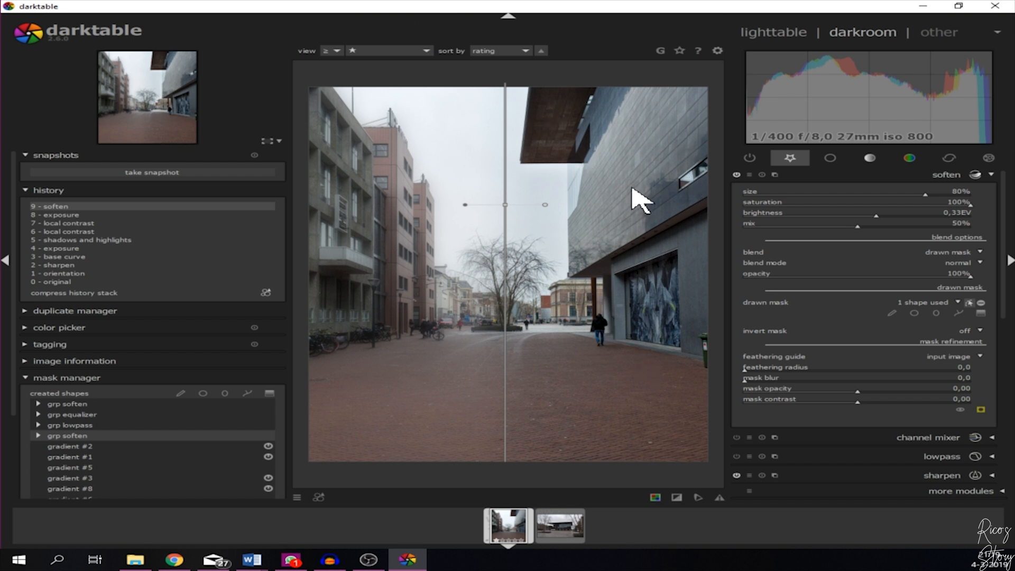
pyautogui.moveTo(467, 232)
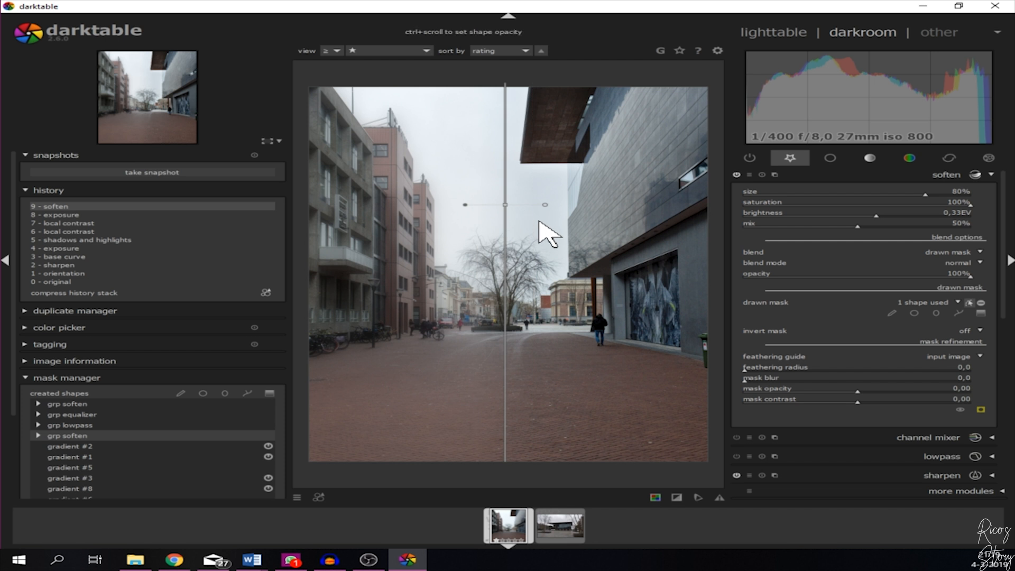
pyautogui.moveTo(579, 238)
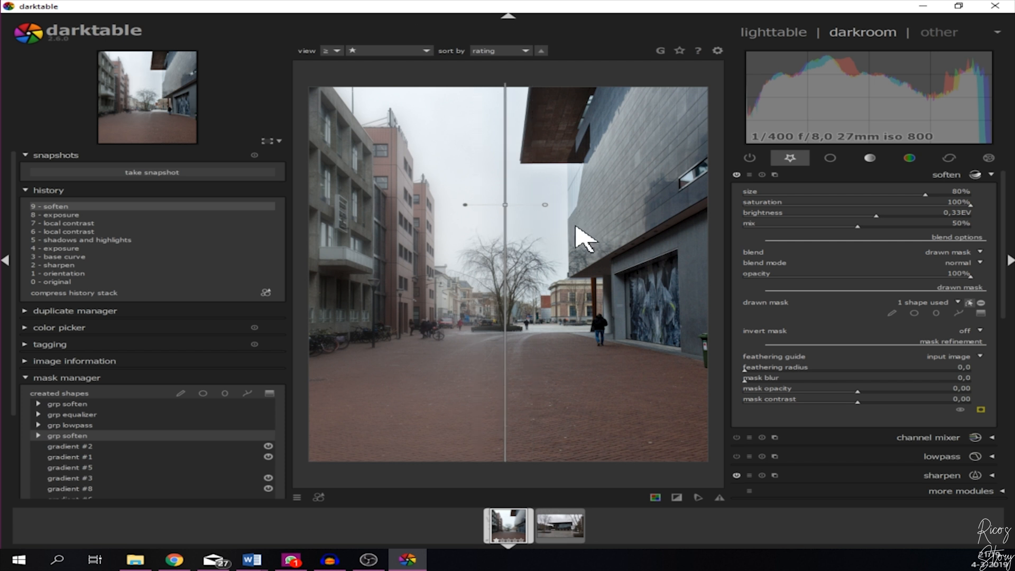
pyautogui.moveTo(544, 223)
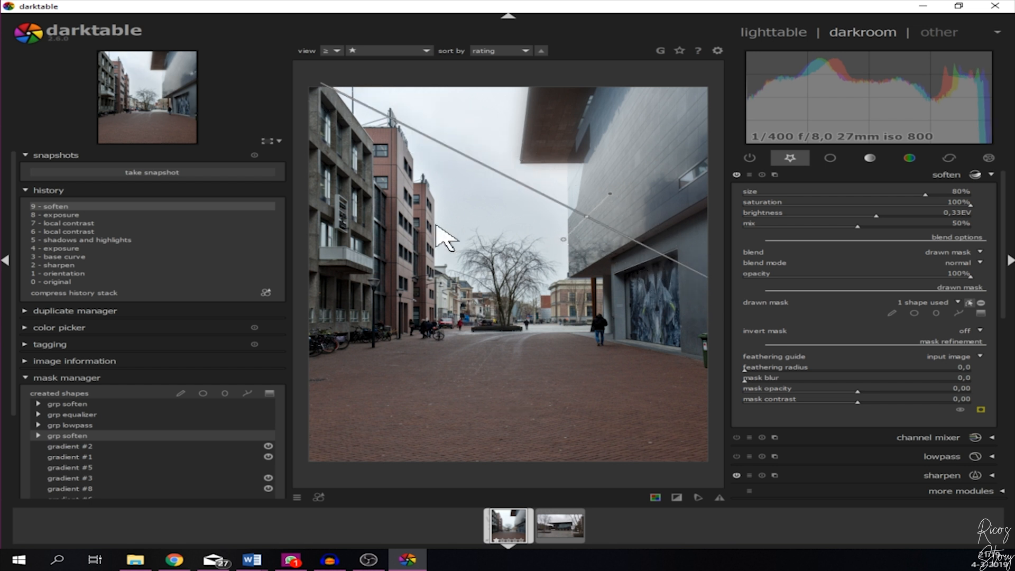
pyautogui.moveTo(994, 337)
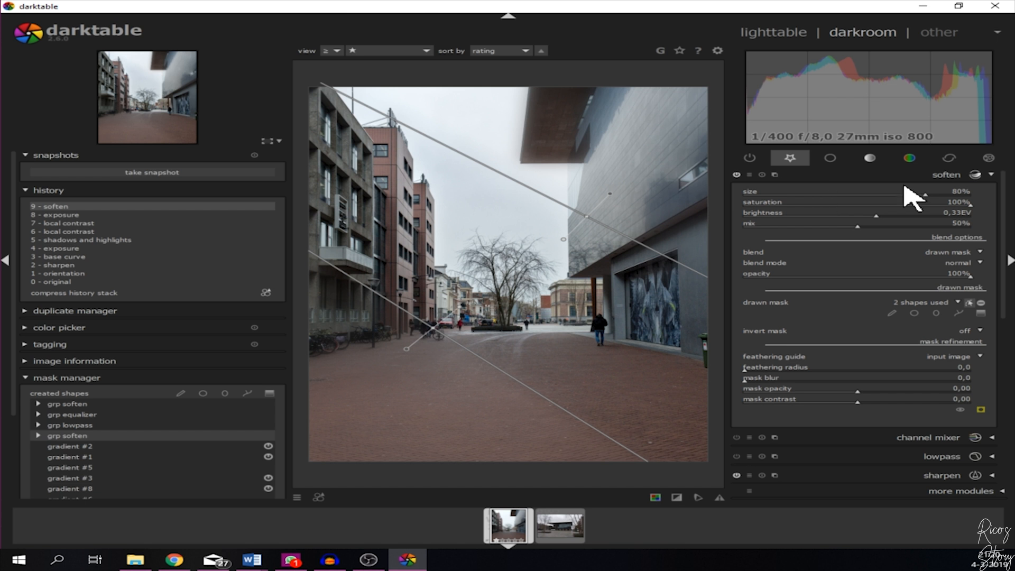
# - Raise the soften size slider to 100%
pyautogui.moveTo(922, 197); pyautogui.dragTo(955, 196)
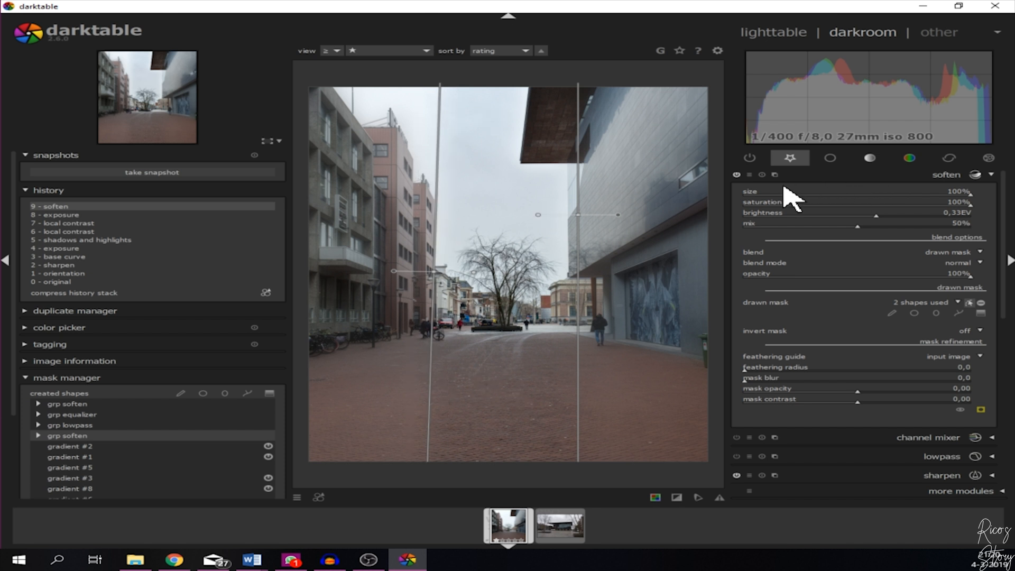
pyautogui.moveTo(695, 332)
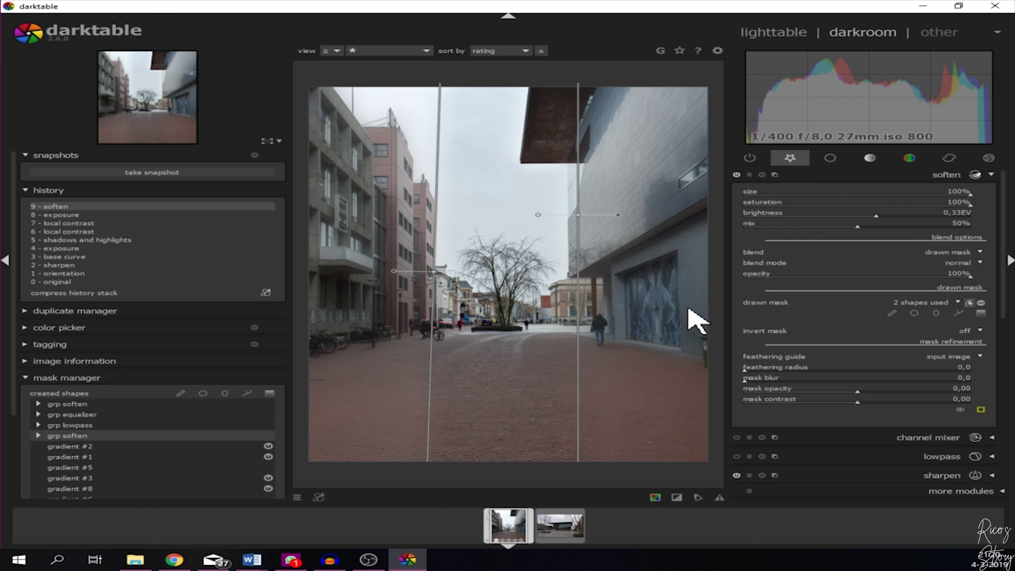
pyautogui.moveTo(156, 213)
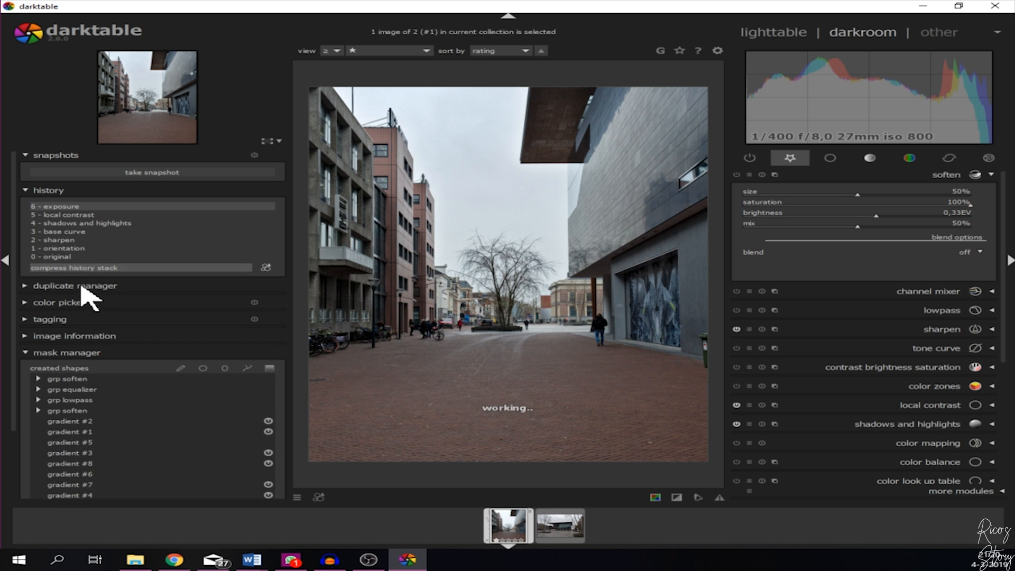
pyautogui.moveTo(79, 273)
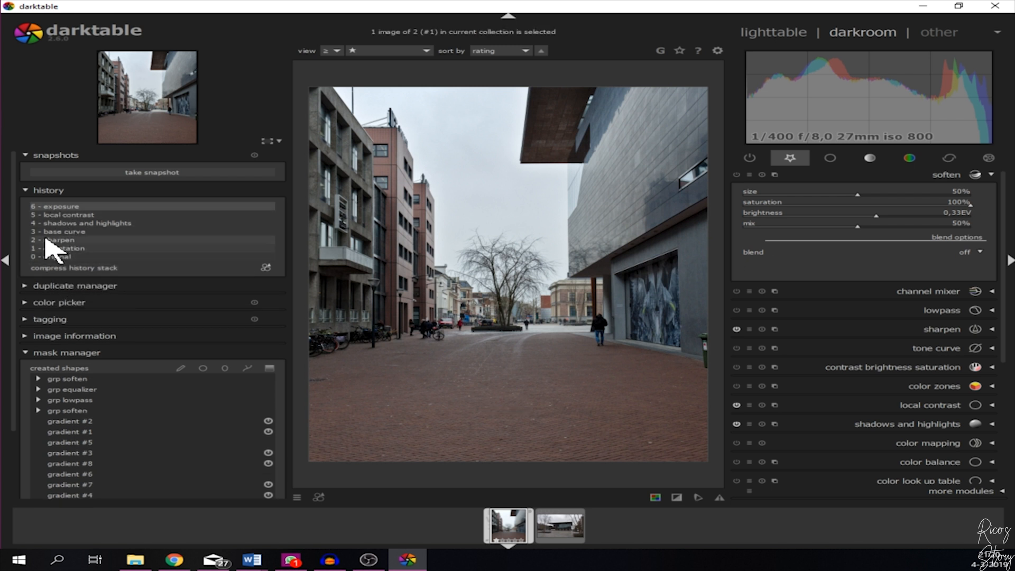
pyautogui.moveTo(677, 214)
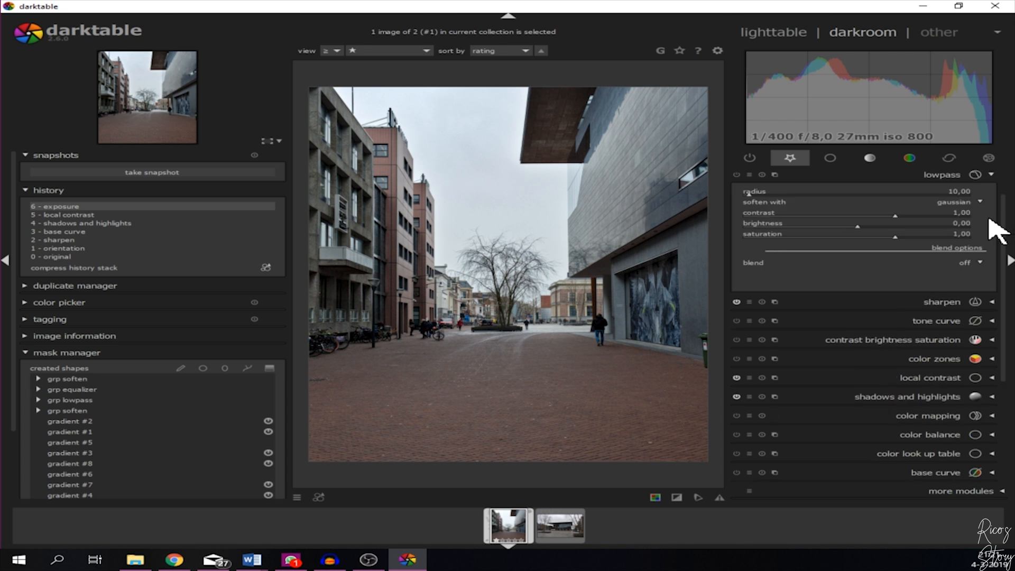
pyautogui.moveTo(757, 222)
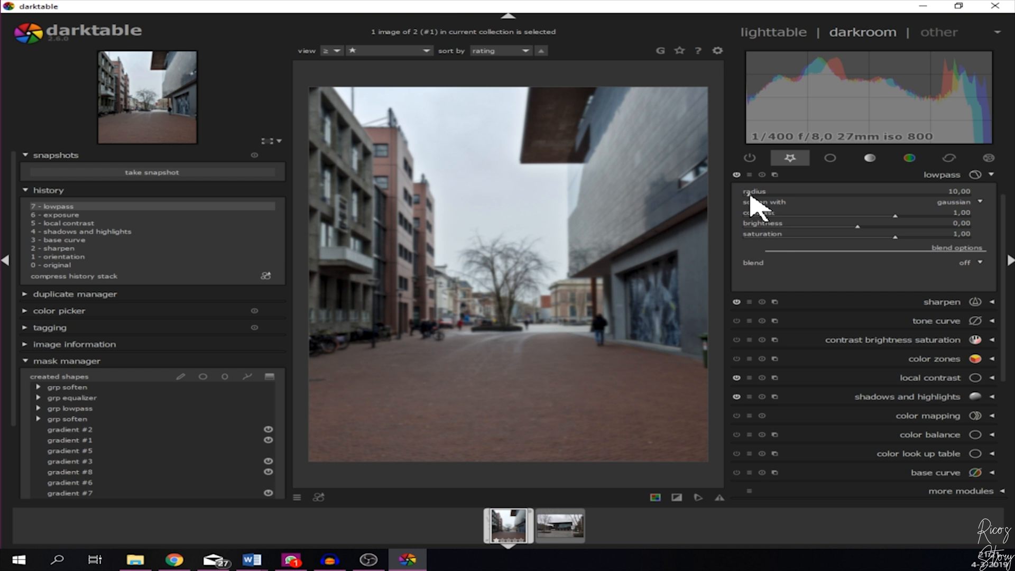
# - Set the lowpass blur radius to about 82.5
pyautogui.moveTo(764, 191); pyautogui.dragTo(964, 190)
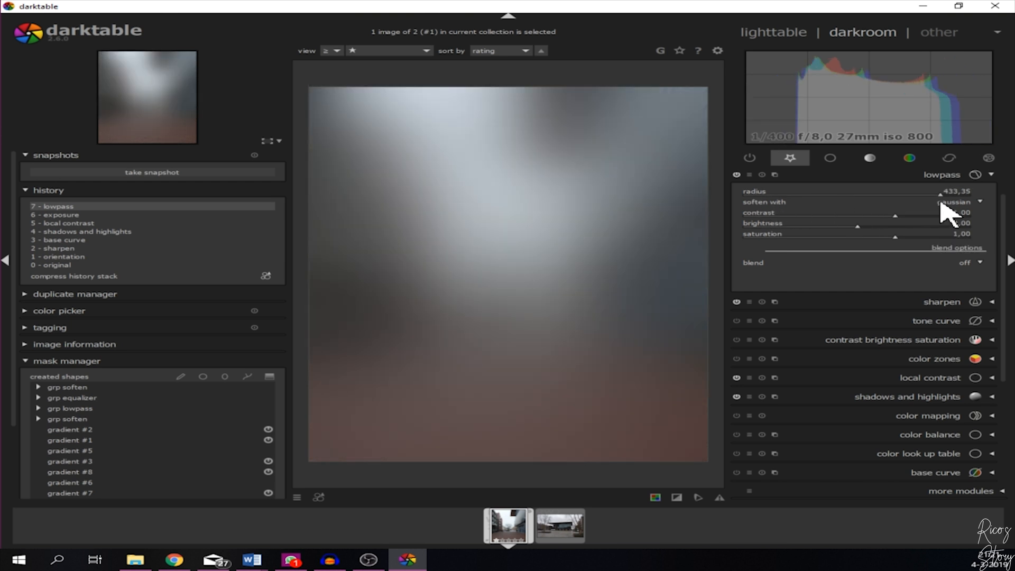
pyautogui.moveTo(942, 191); pyautogui.dragTo(796, 191)
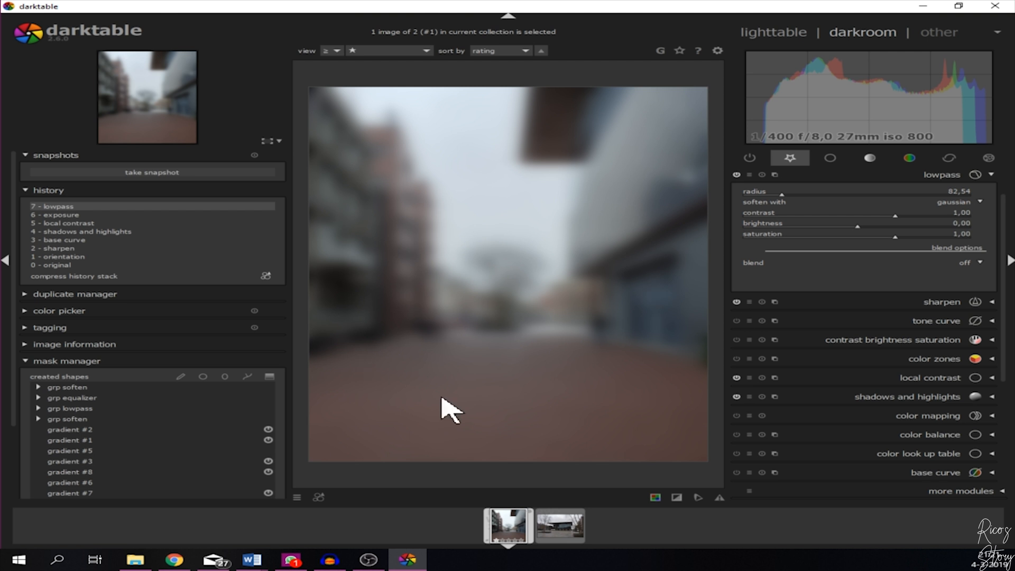
pyautogui.moveTo(919, 272)
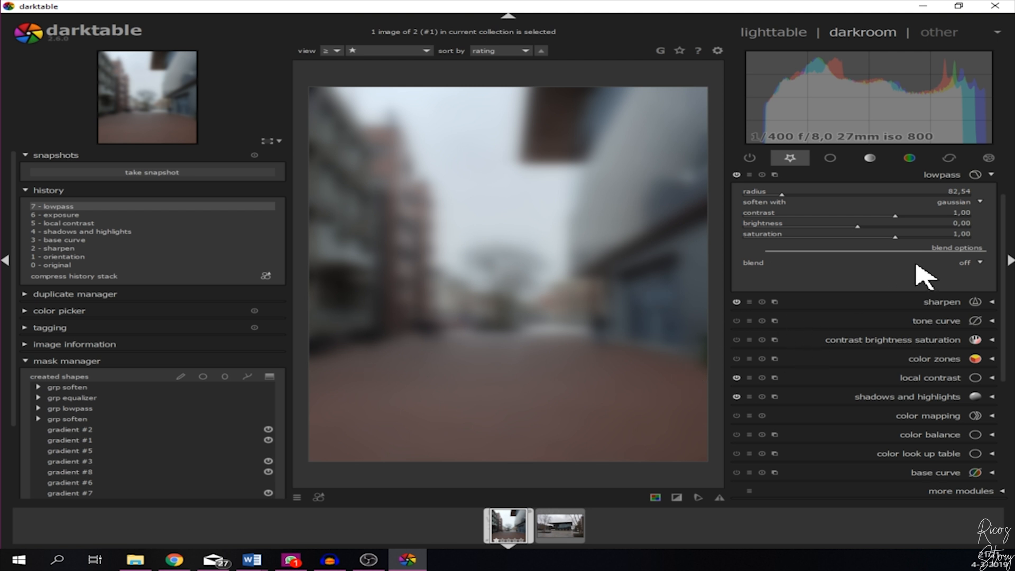
# - Blend the lowpass blur through a drawn mask and lower its radius to about 14
pyautogui.click(969, 262)
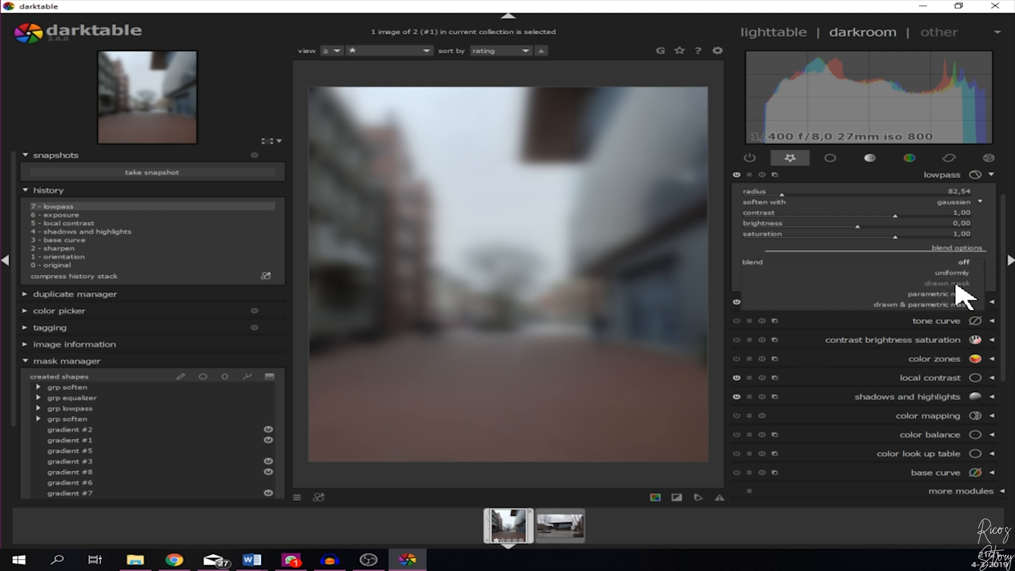
pyautogui.click(943, 283)
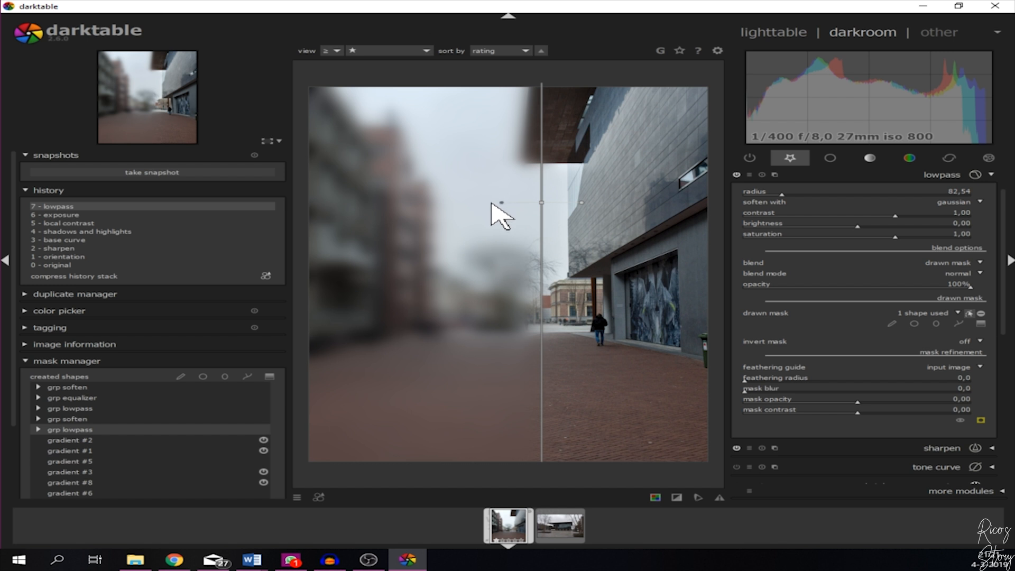
pyautogui.moveTo(486, 204)
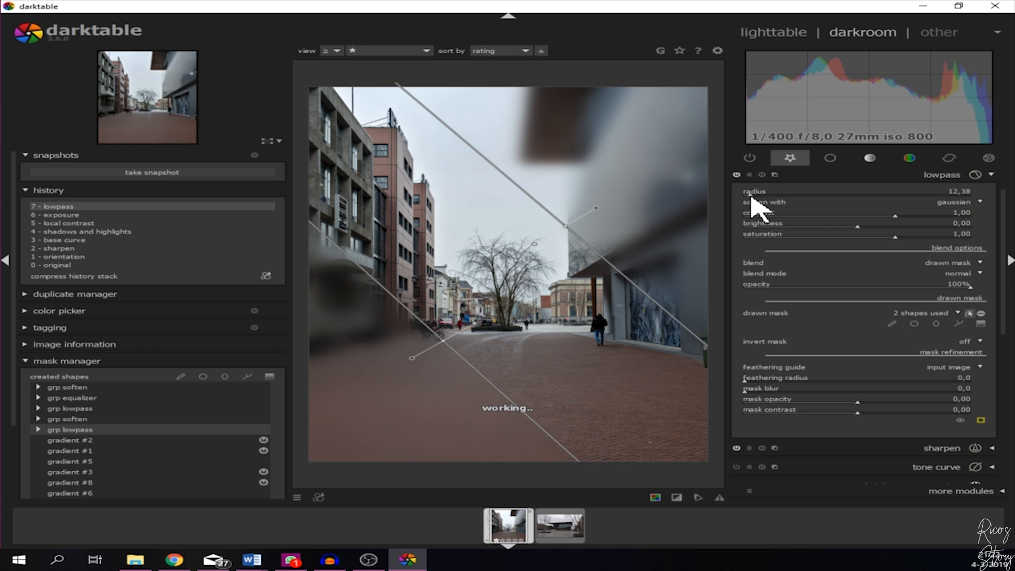
pyautogui.moveTo(841, 191); pyautogui.dragTo(854, 191)
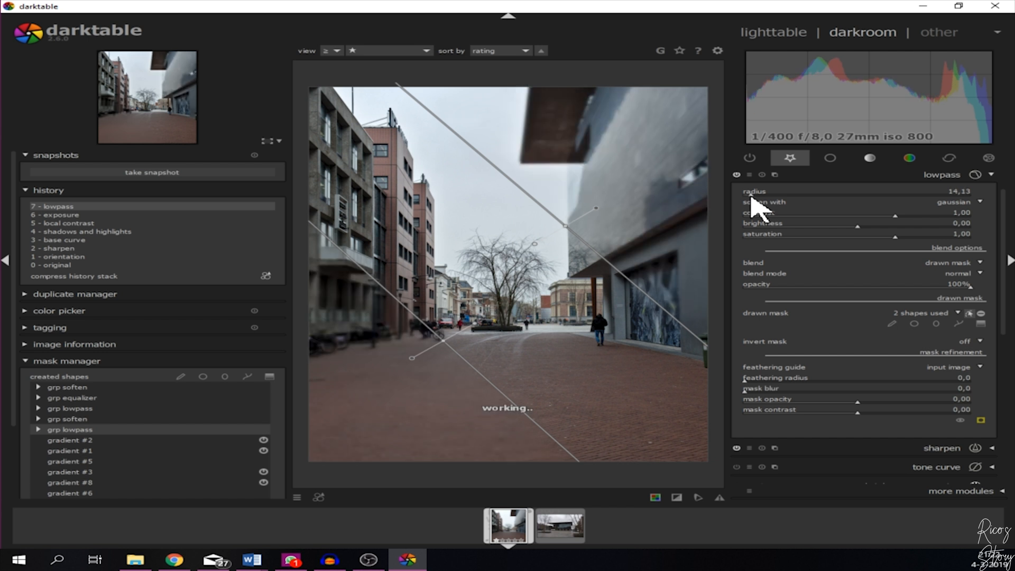